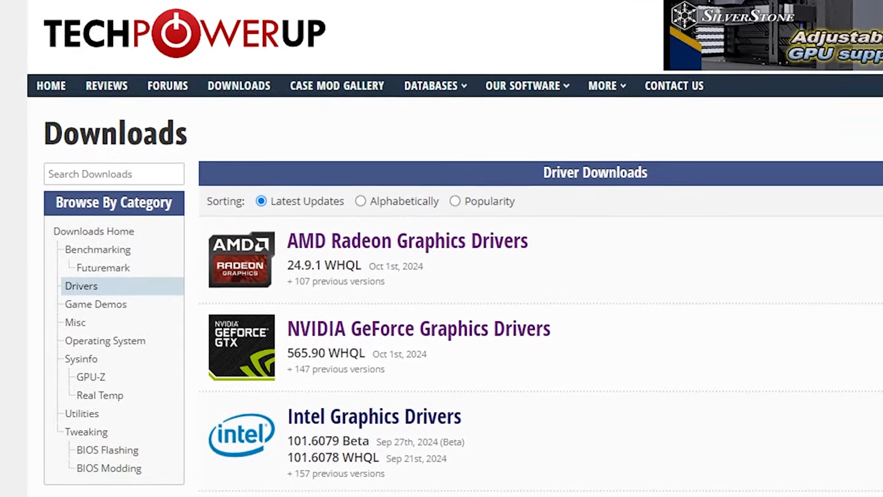
# View the AMD Radeon 24.9.1 driver page and read through its version history.
pyautogui.scroll(-3)
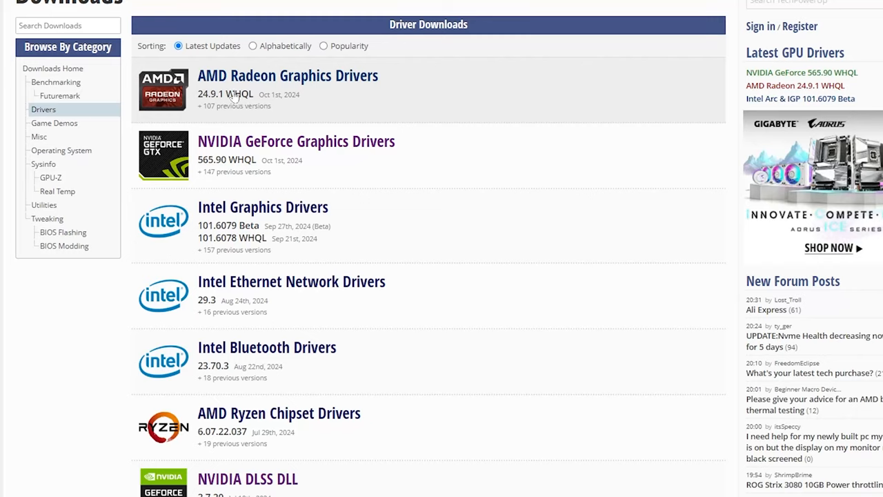
pyautogui.click(287, 74)
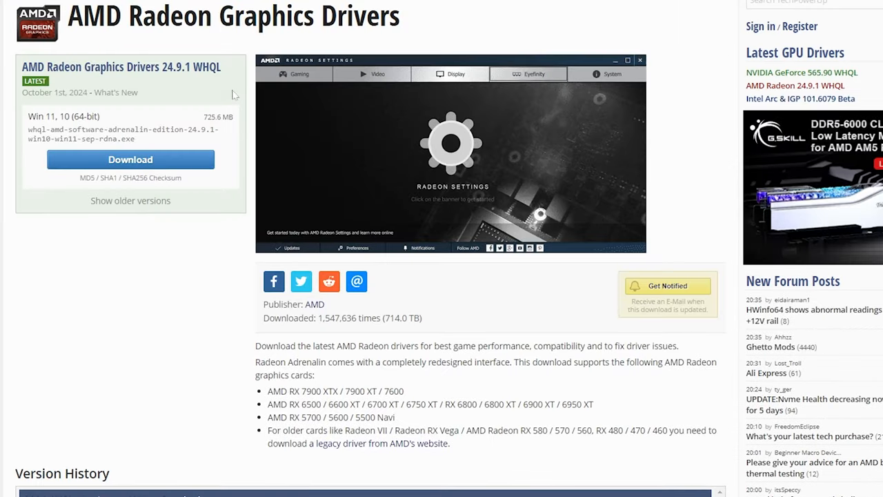
pyautogui.moveTo(218, 334)
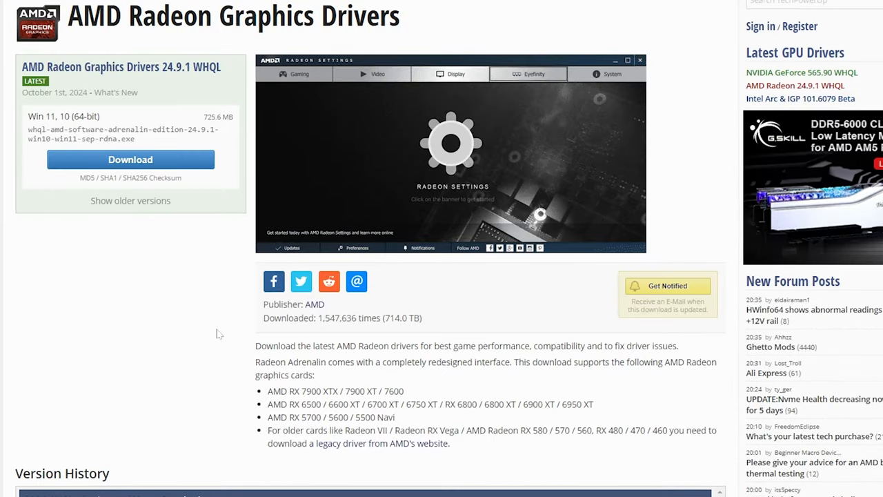
pyautogui.scroll(-3)
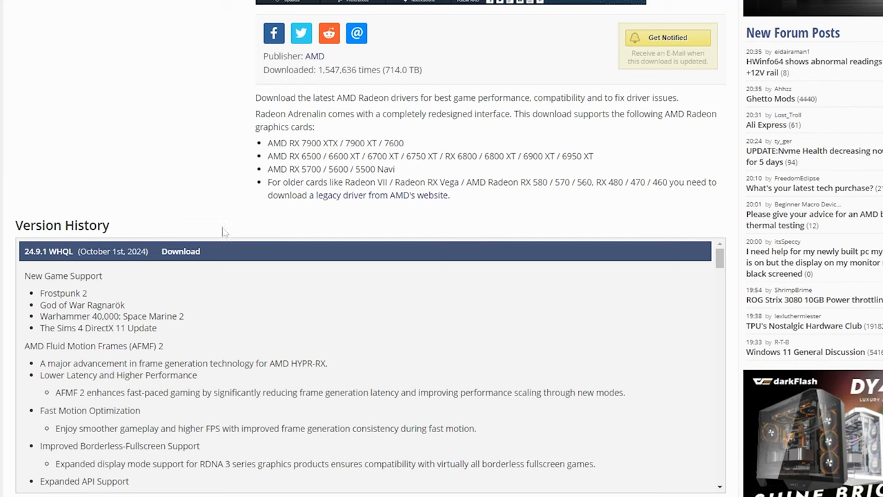
pyautogui.moveTo(215, 344)
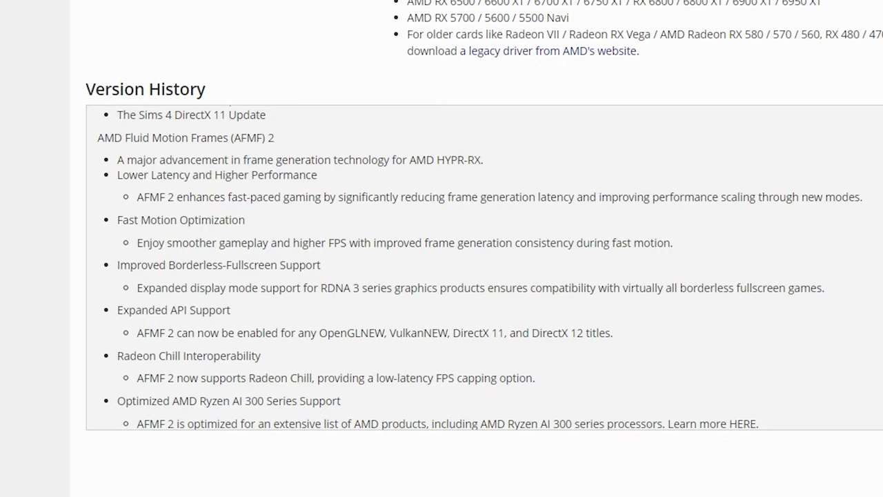
pyautogui.scroll(-3)
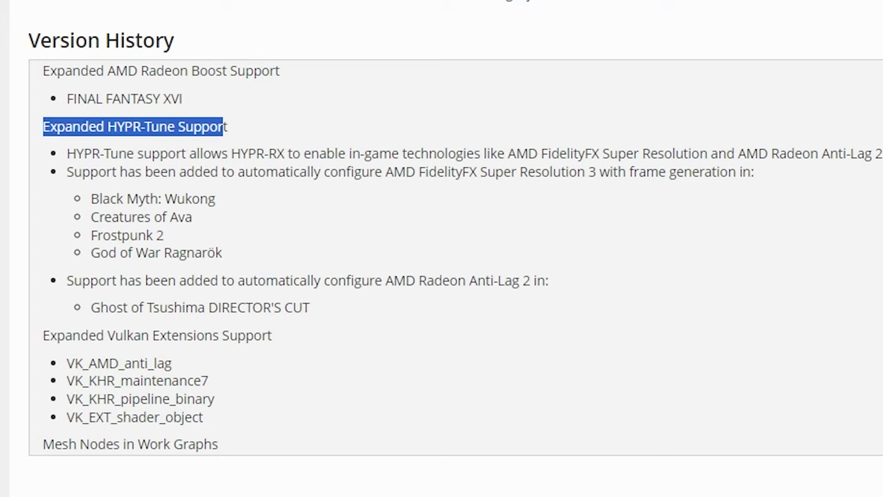
pyautogui.moveTo(687, 229)
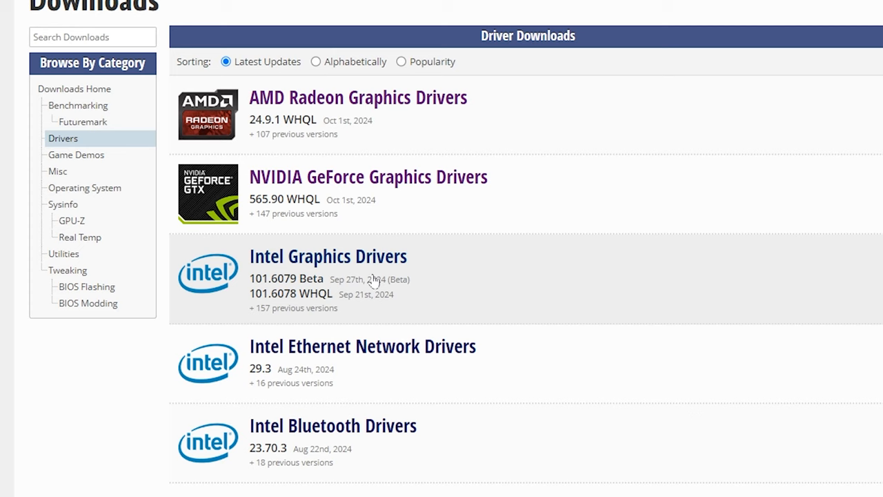
# Switch to the NVIDIA GeForce Graphics Drivers download page.
pyautogui.click(370, 177)
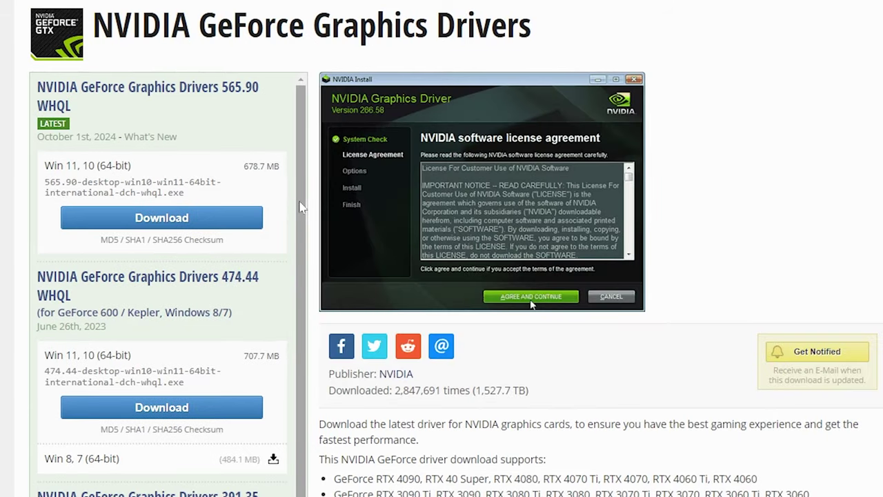
pyautogui.moveTo(164, 145)
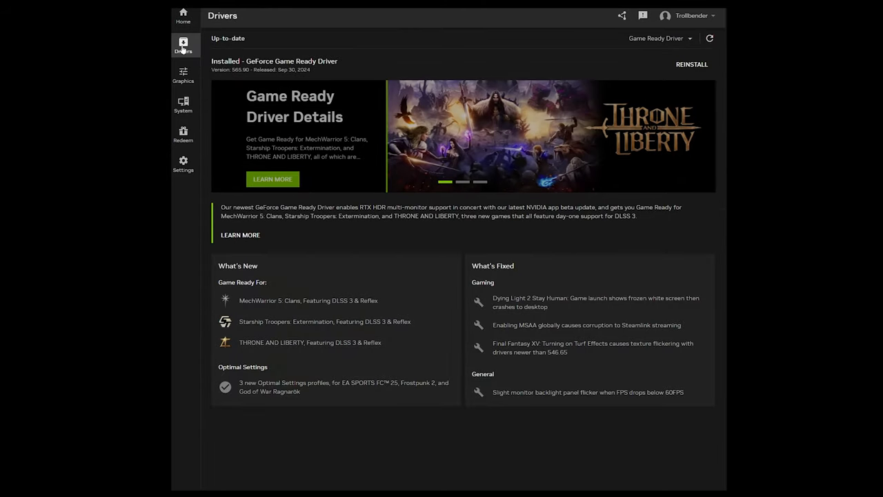
pyautogui.moveTo(190, 78)
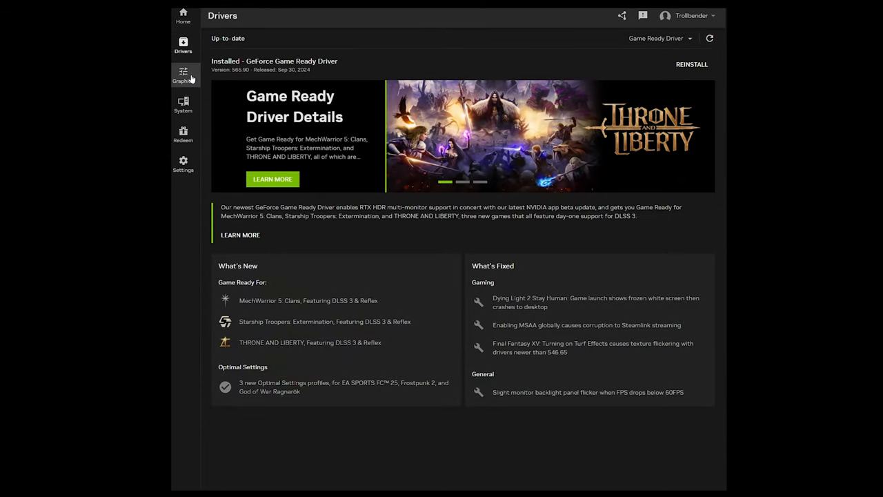
# Show the Graphics program settings with OBS Studio's driver settings.
pyautogui.click(182, 76)
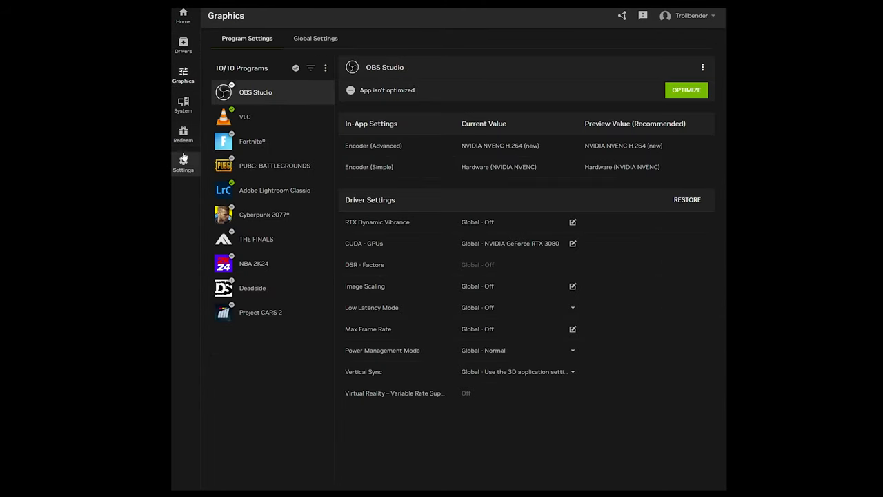
pyautogui.click(182, 103)
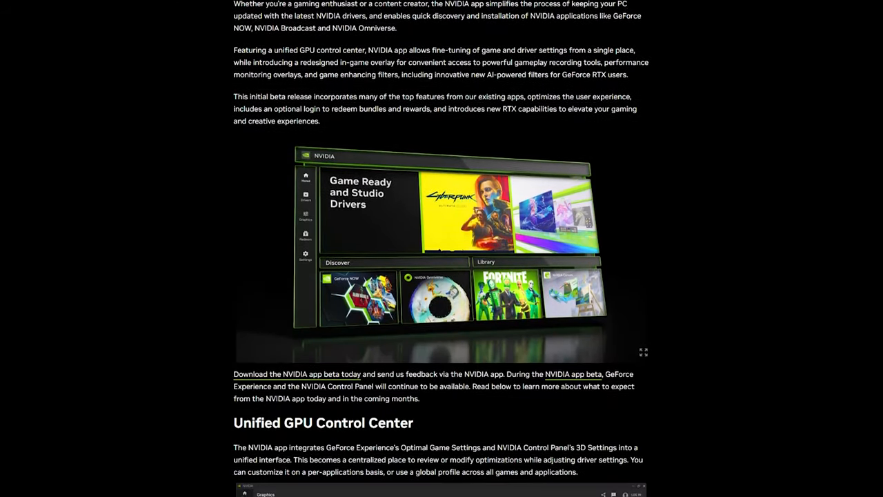
pyautogui.scroll(-3)
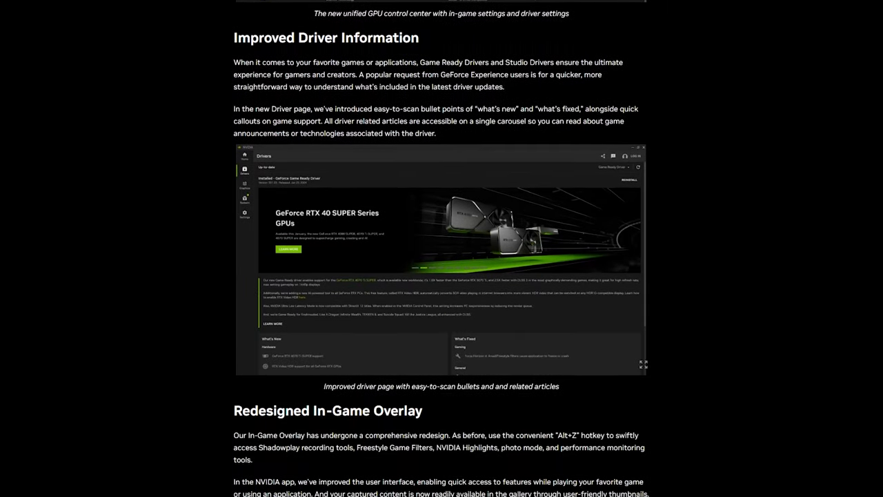
pyautogui.scroll(-3)
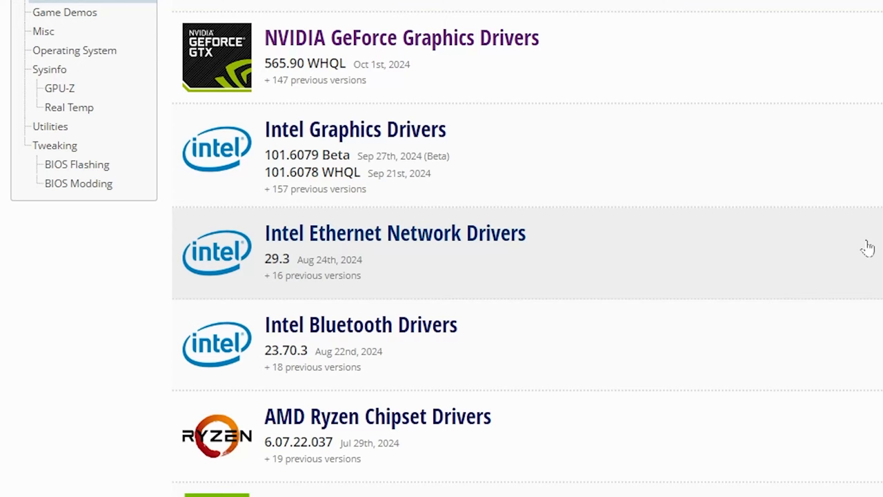
# View the Intel Graphics Drivers page down to the Intel Arc known issues in Version History.
pyautogui.click(355, 130)
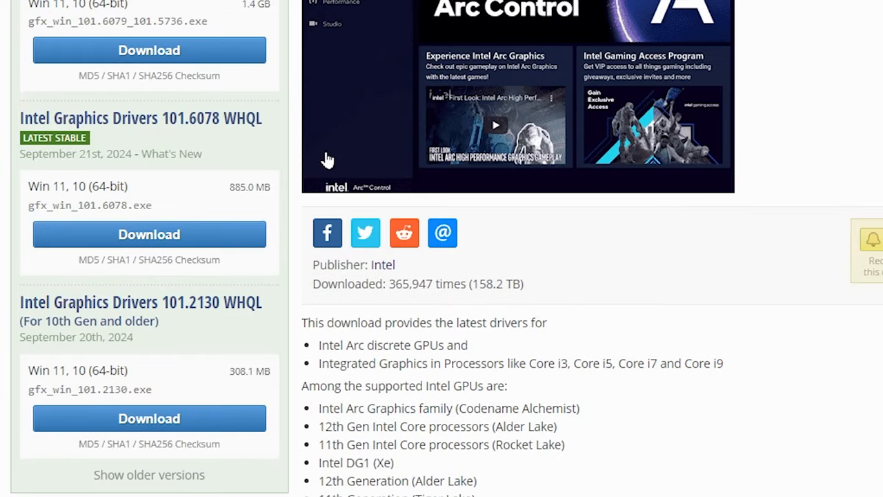
pyautogui.scroll(-3)
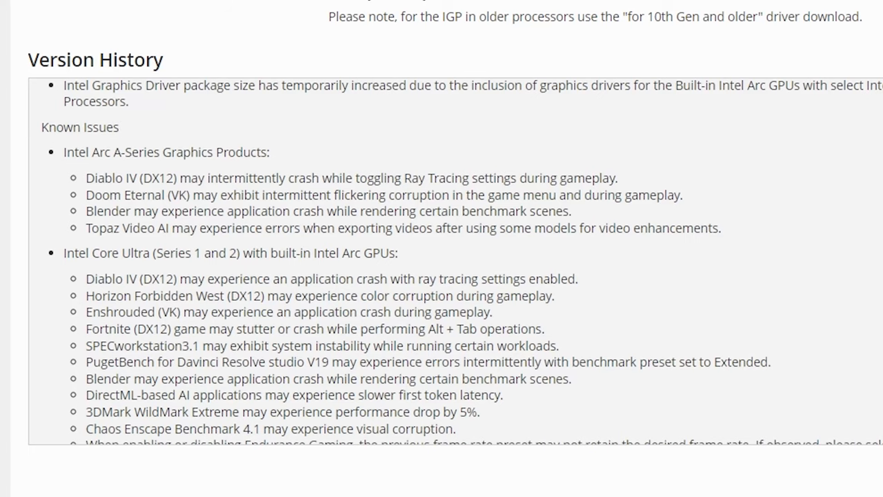
pyautogui.scroll(-3)
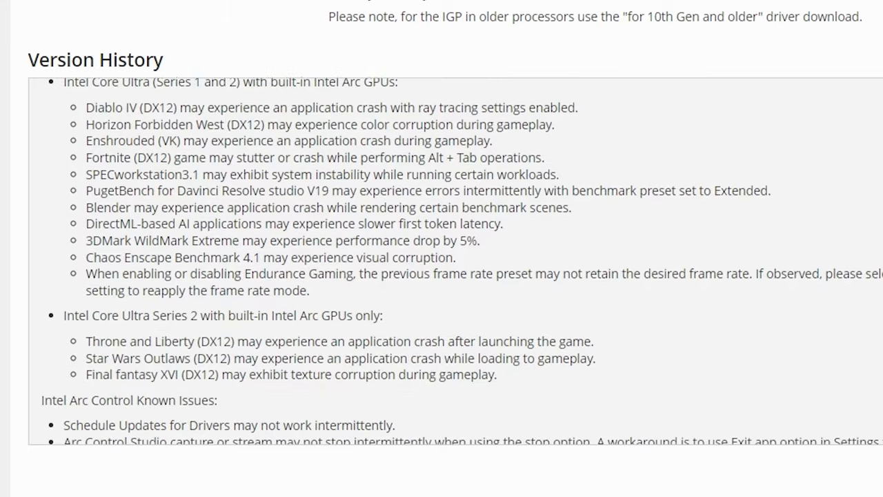